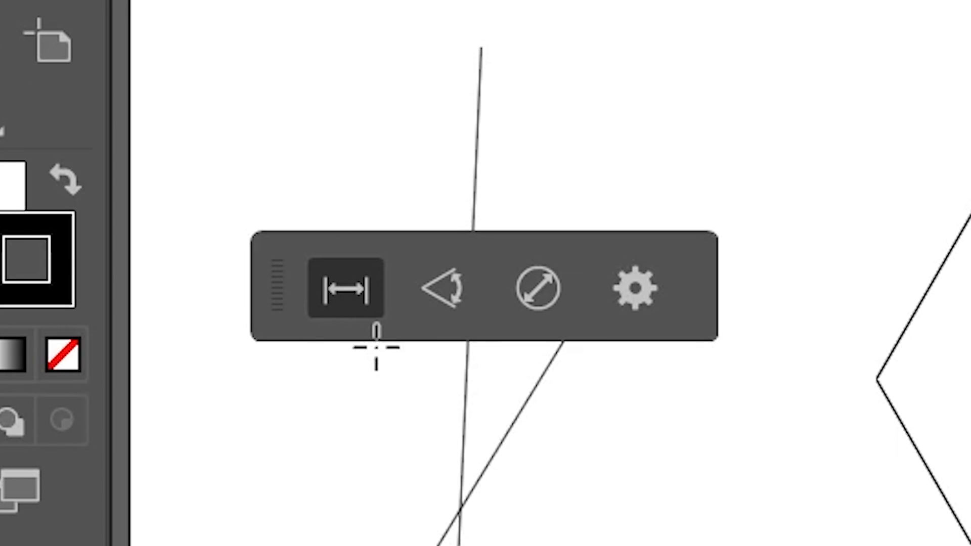
mouse_move(347, 286)
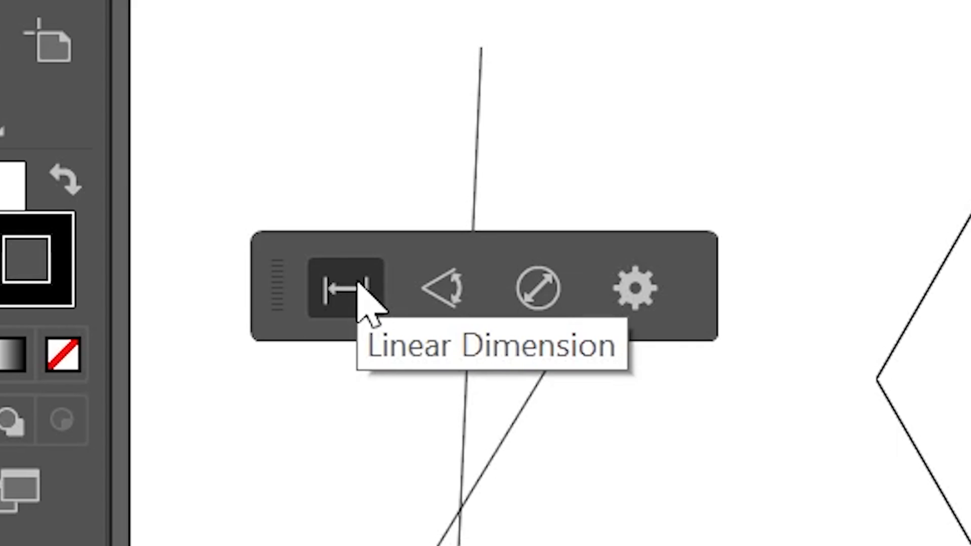
mouse_move(537, 289)
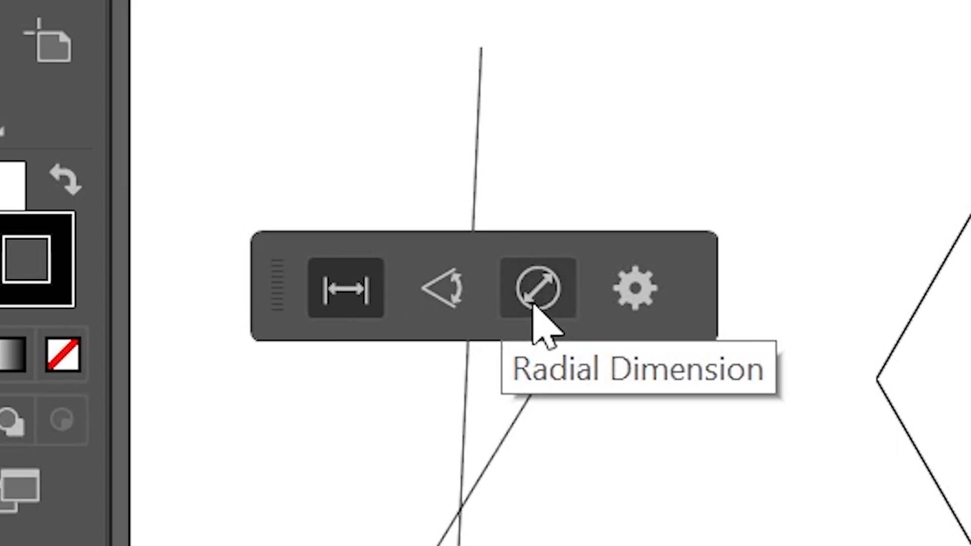
mouse_move(633, 288)
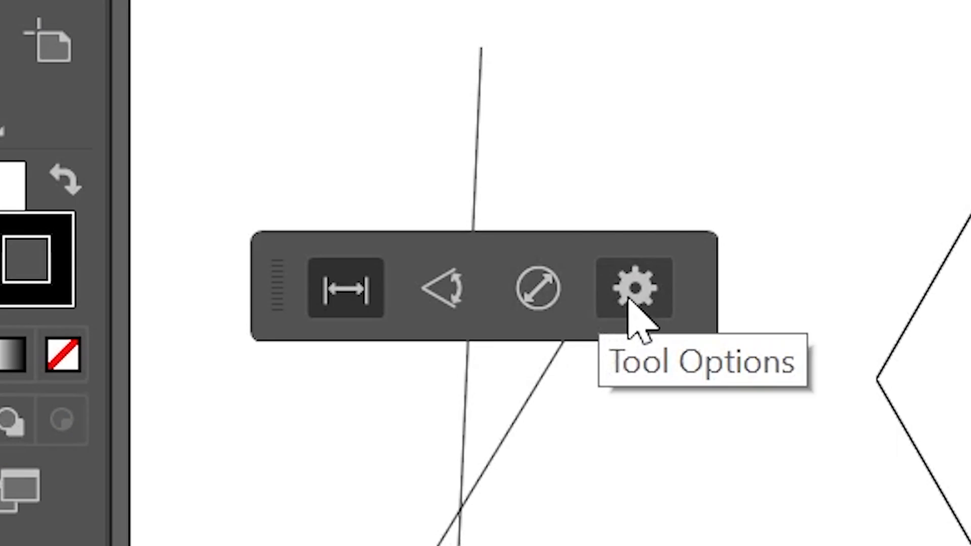
mouse_move(347, 291)
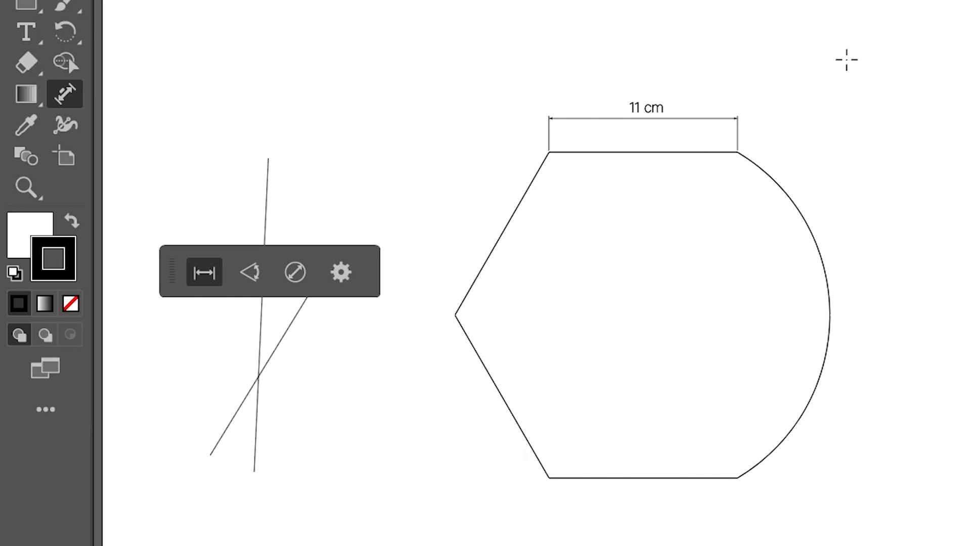
mouse_move(553, 146)
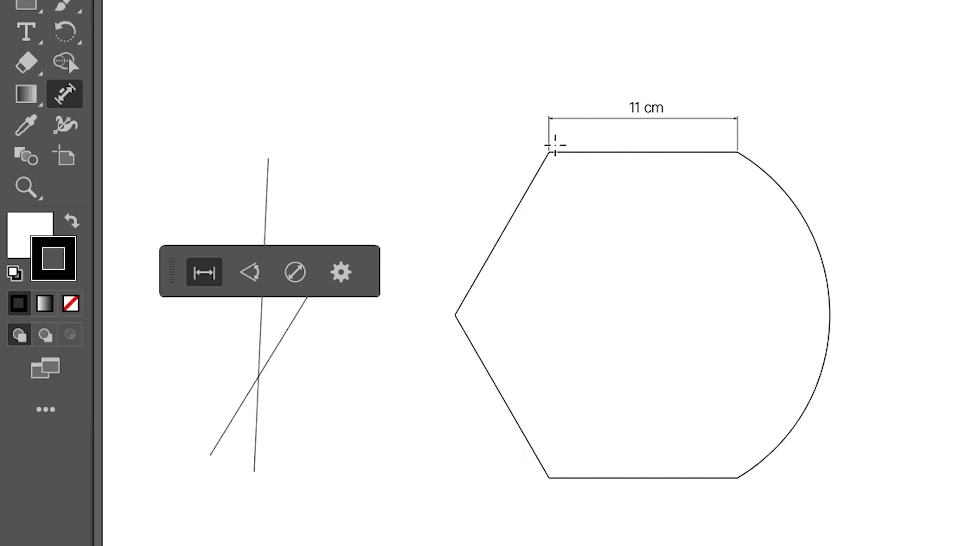
mouse_move(876, 119)
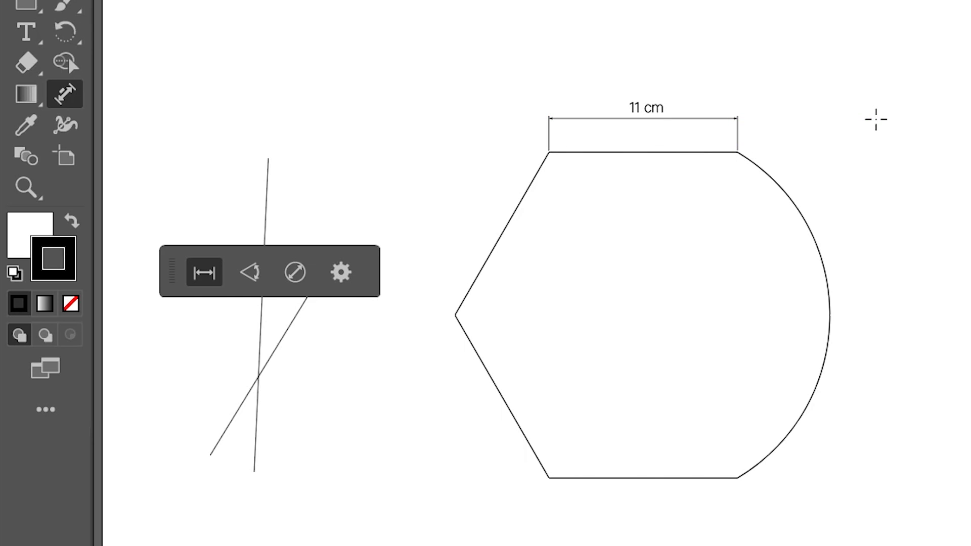
mouse_move(513, 237)
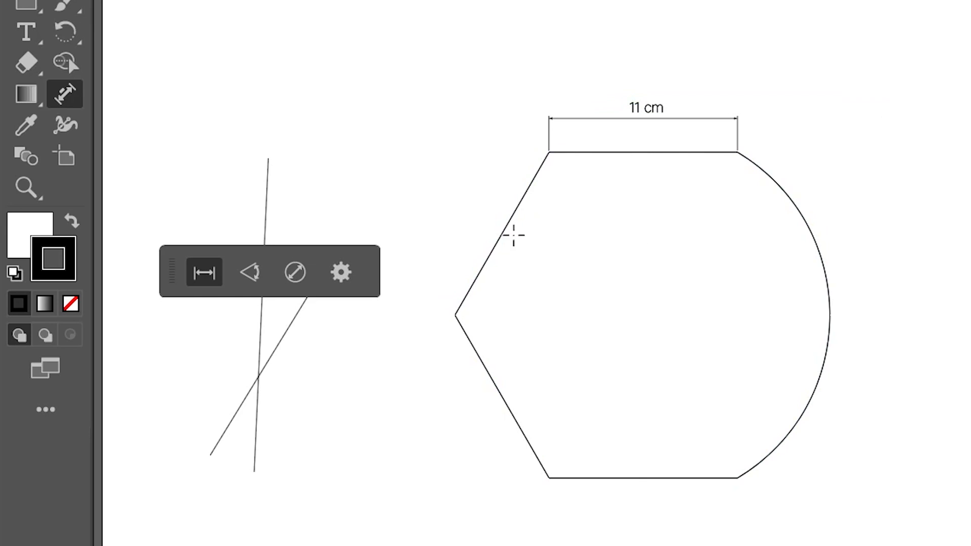
Step: Start the 6 cm linear dimension from the shape's left point toward the top-left corner
left_click(501, 232)
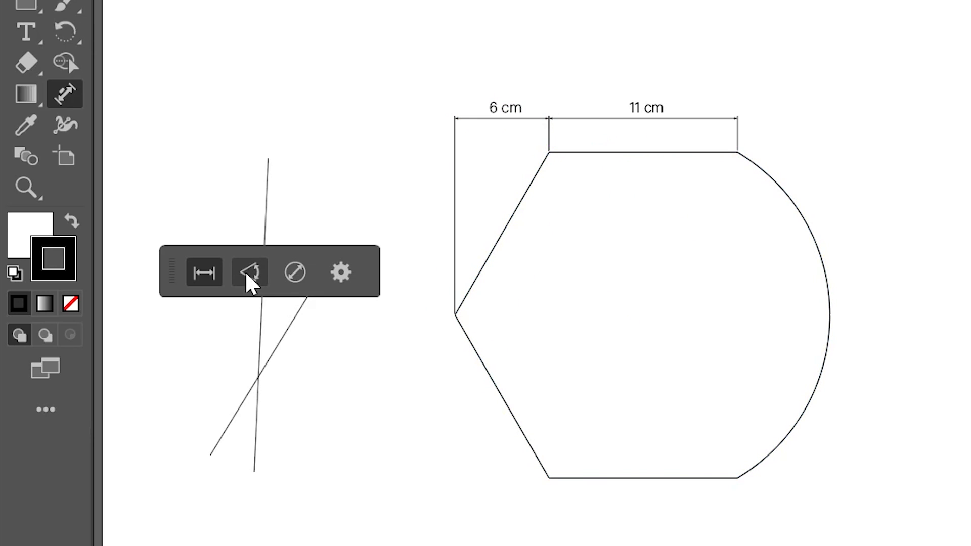
Step: Use Angular Dimension for the 29° and 240° angles, ending on Radial Dimension
left_click(250, 272)
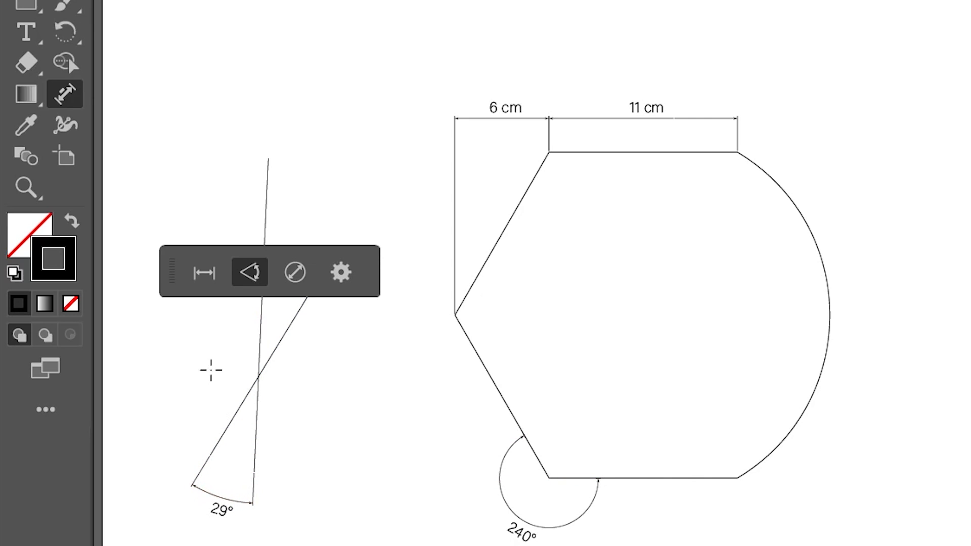
left_click(294, 272)
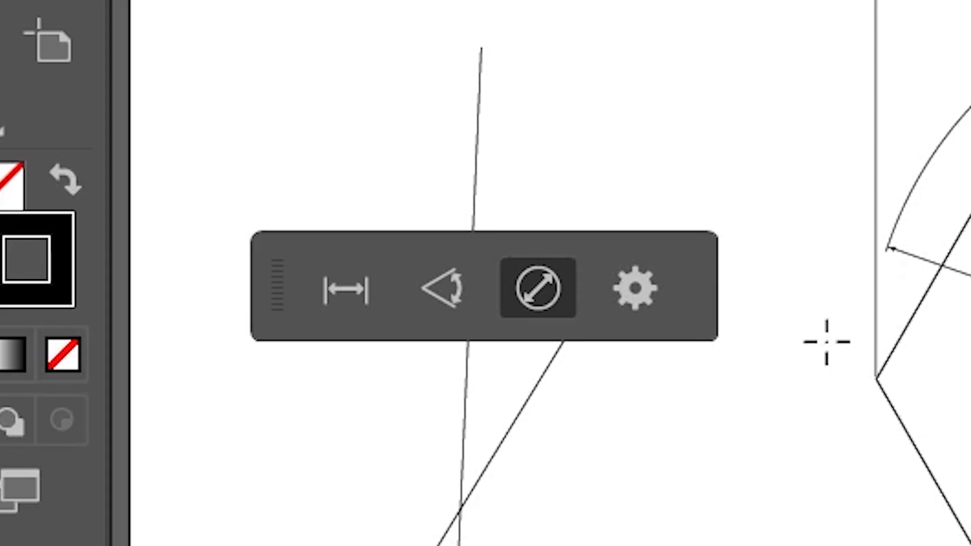
mouse_move(633, 289)
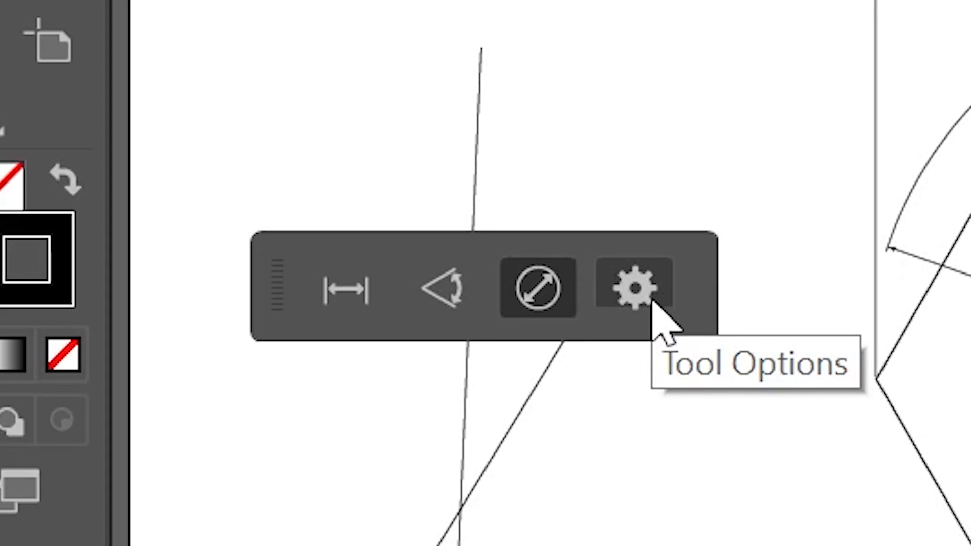
left_click(631, 288)
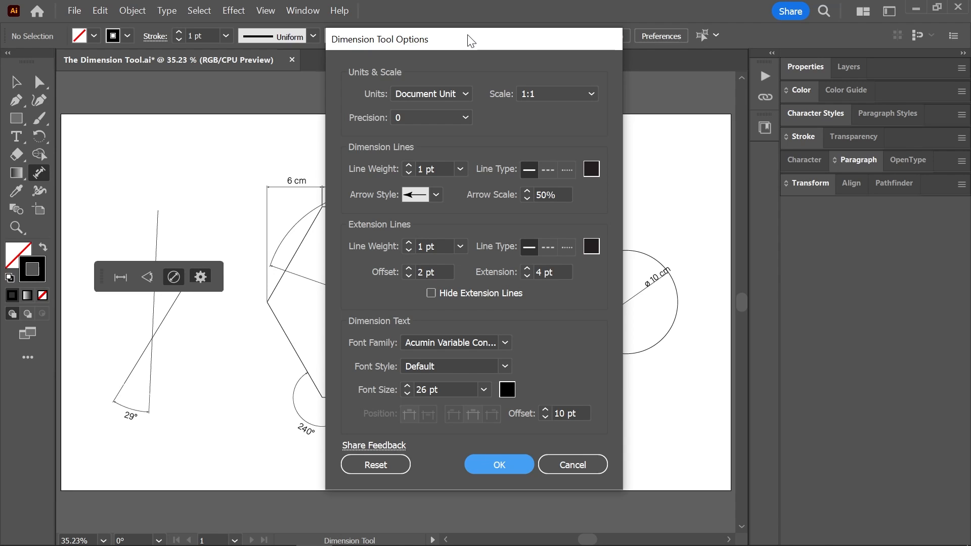
left_click(499, 464)
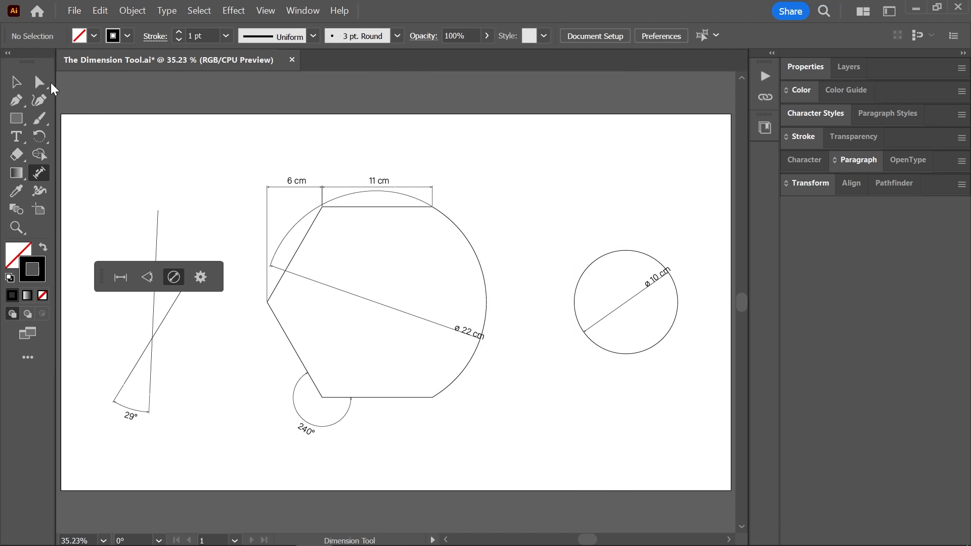
Step: Select the 6 cm dimension and show its line, extension and text settings in Properties
left_click(15, 81)
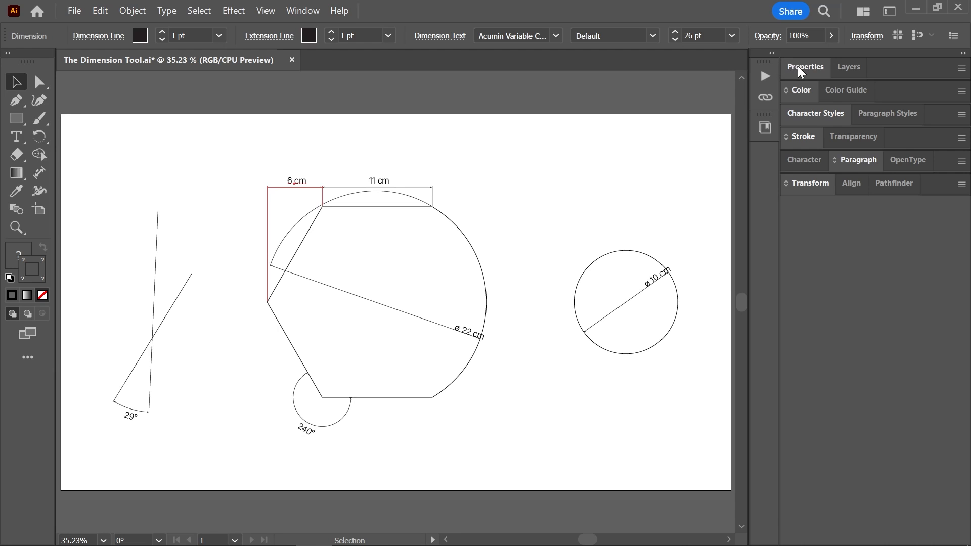
left_click(805, 67)
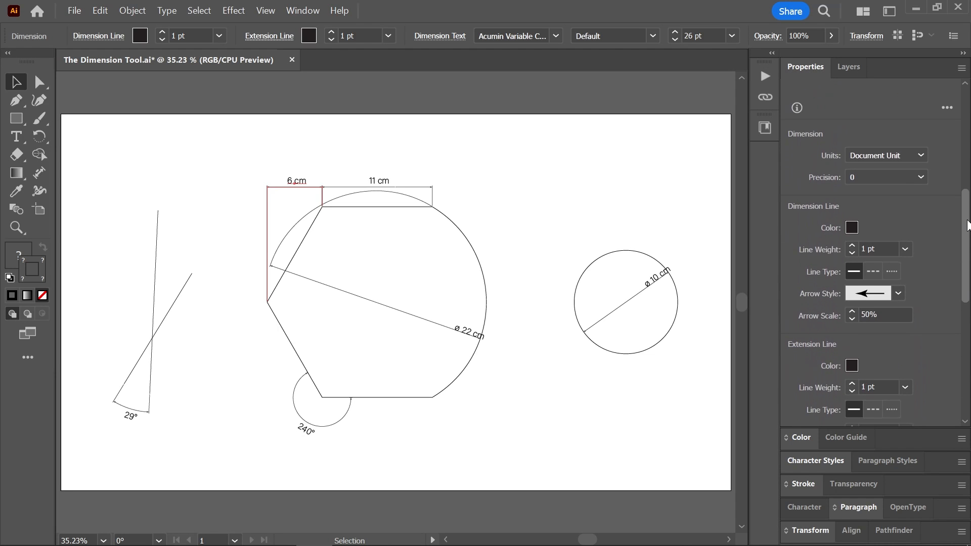
scroll("down", 3)
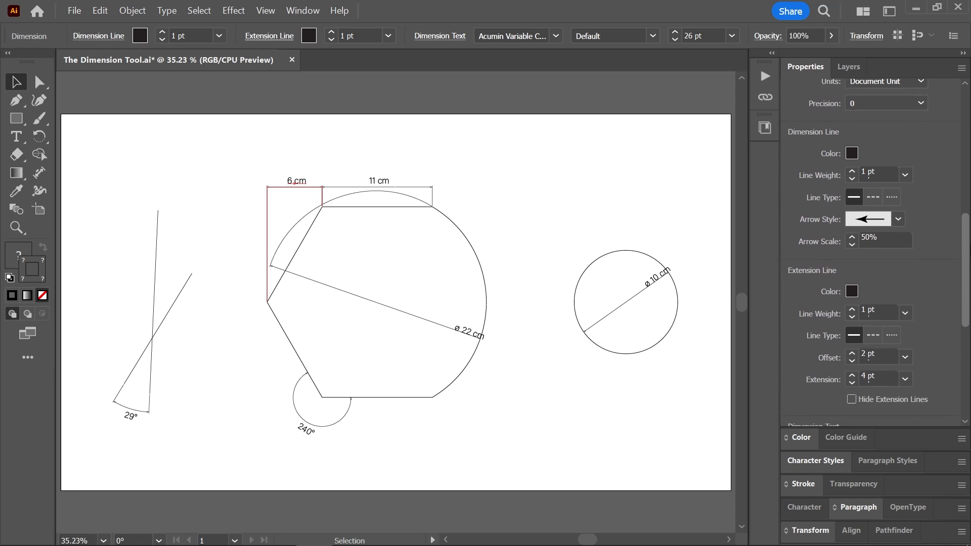
scroll("down", 3)
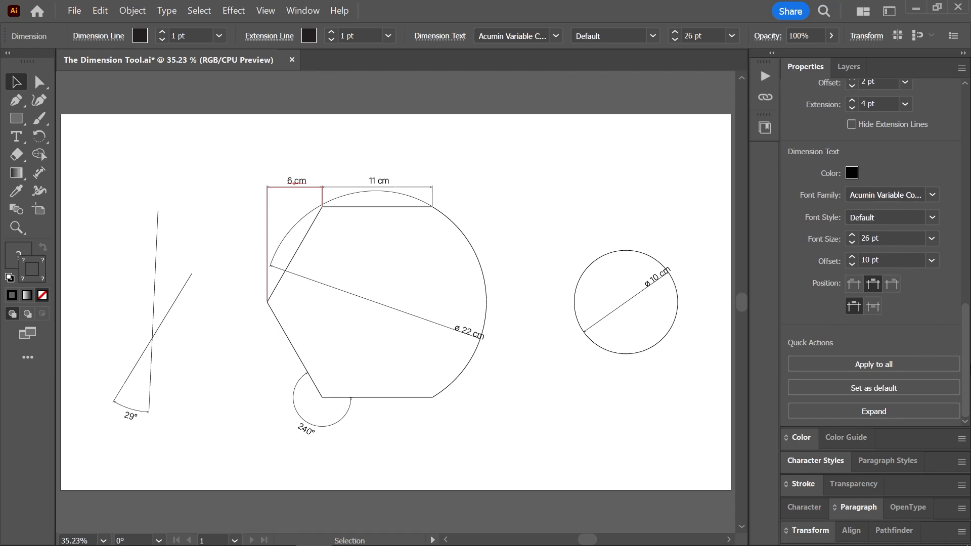
mouse_move(897, 368)
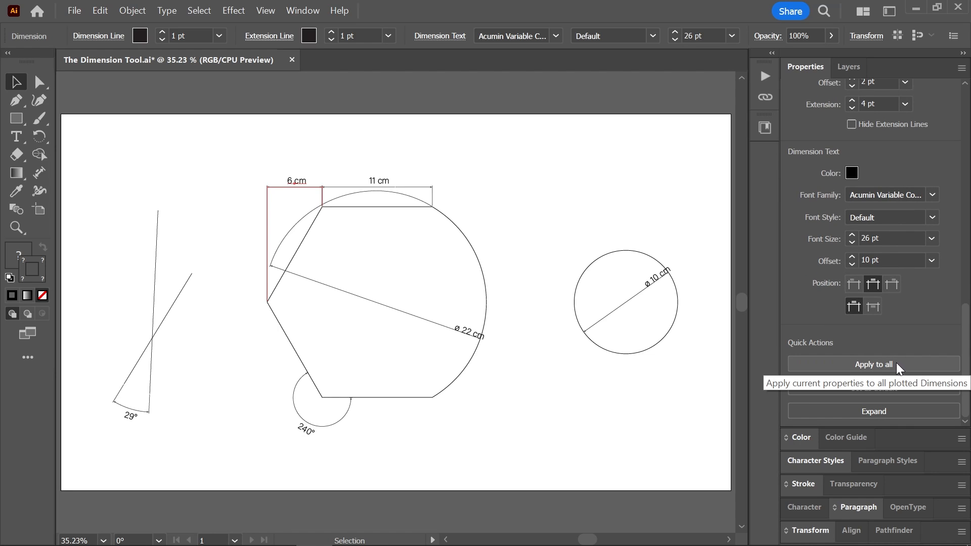
mouse_move(843, 352)
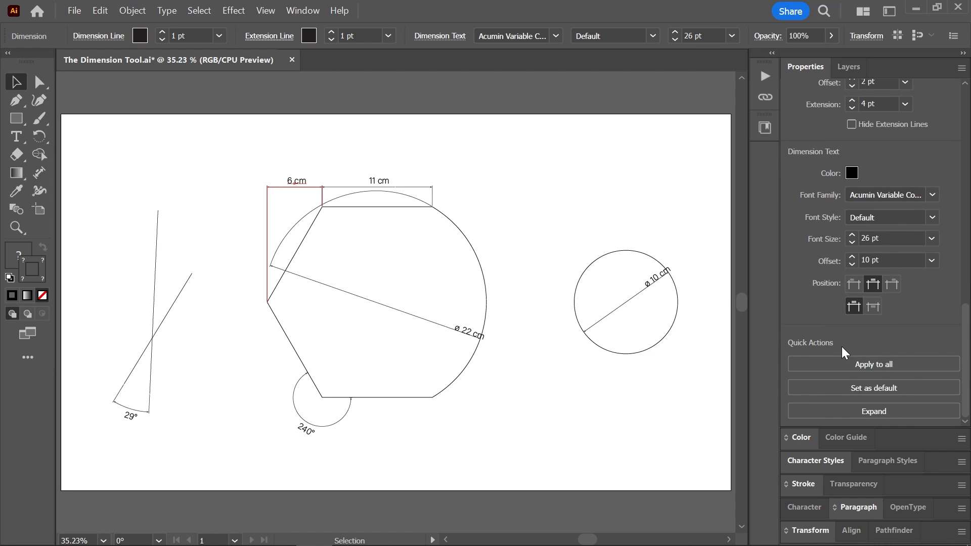
mouse_move(870, 387)
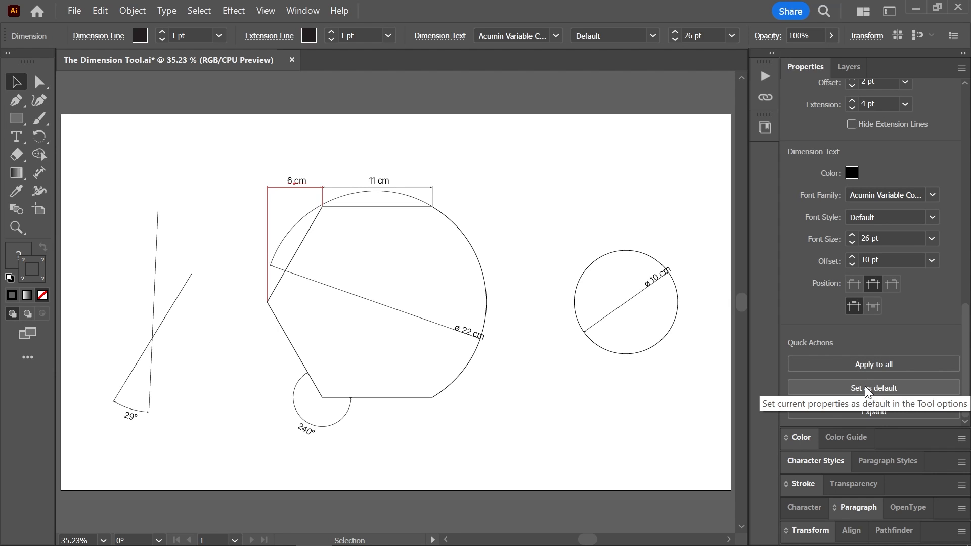
mouse_move(872, 410)
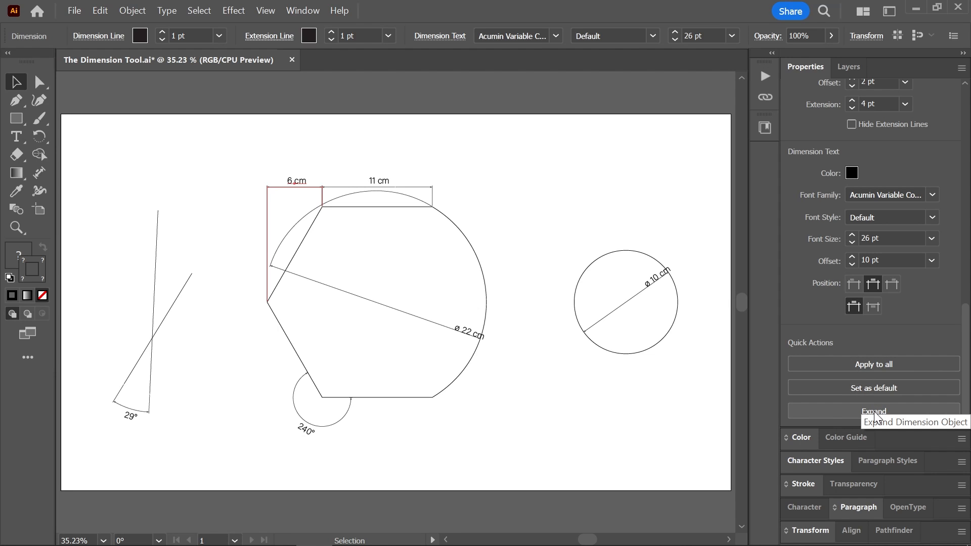